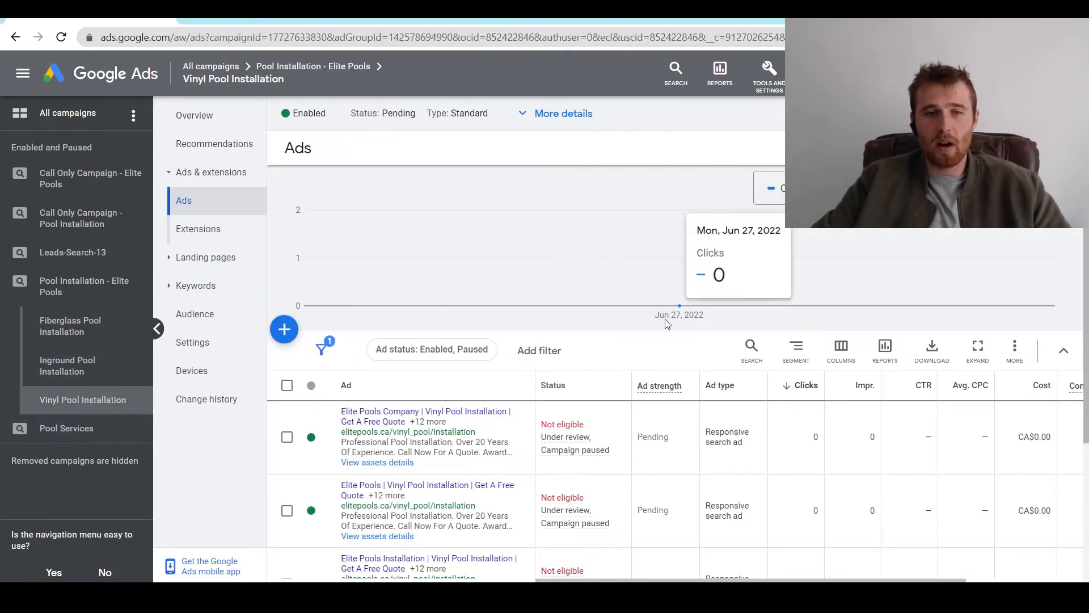
{"action": "scroll", "scroll_direction": "down", "scroll_amount": 3}
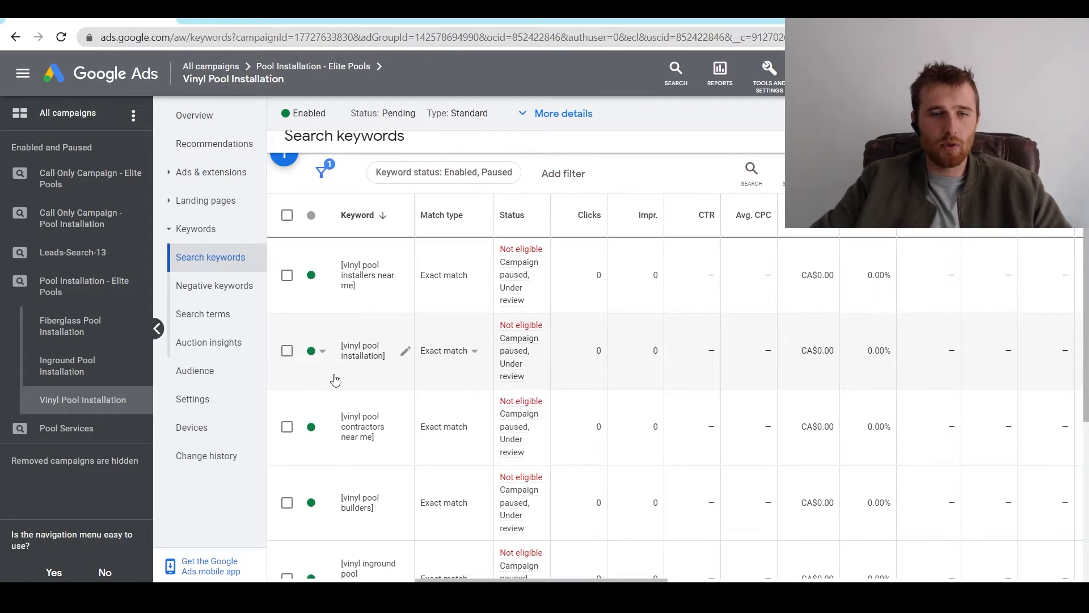
{"action": "mouse_move", "coordinate": [360, 425]}
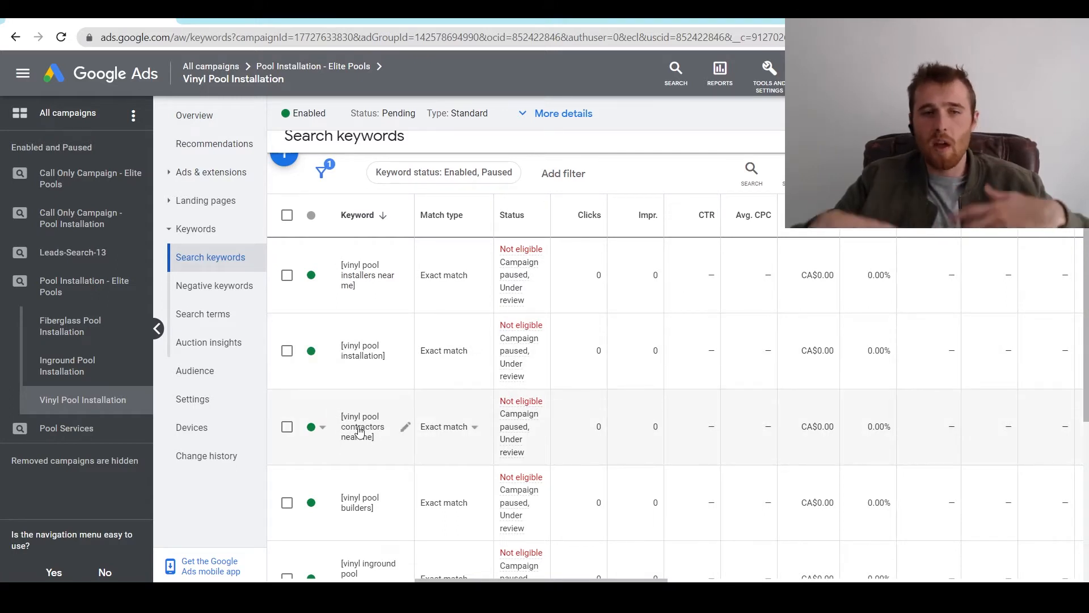